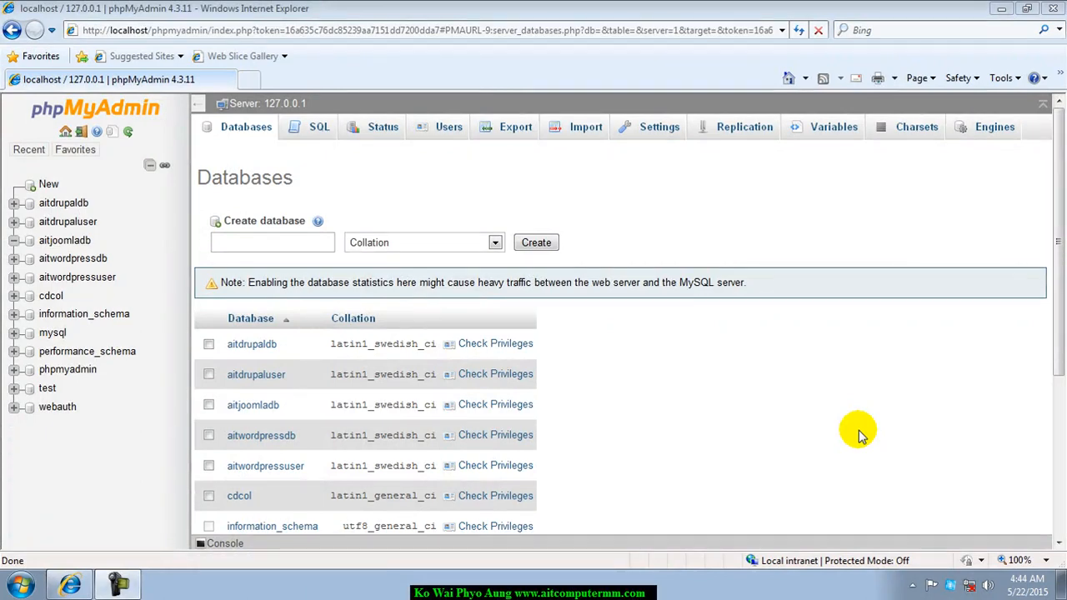
pyautogui.moveTo(4, 153)
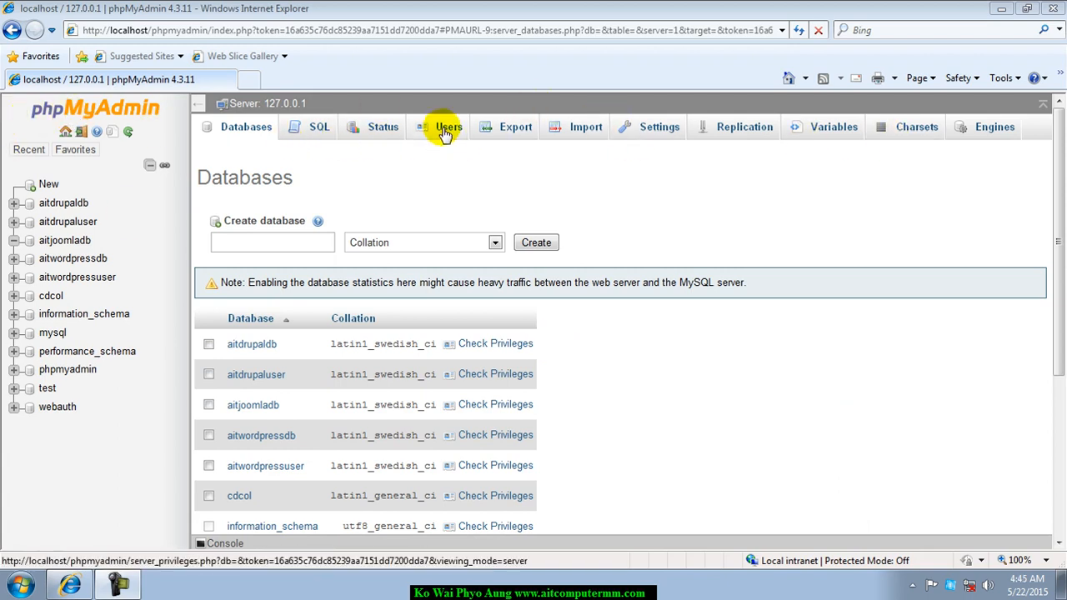
# - Show the server's user accounts list and reach the Add user link below it
pyautogui.click(450, 126)
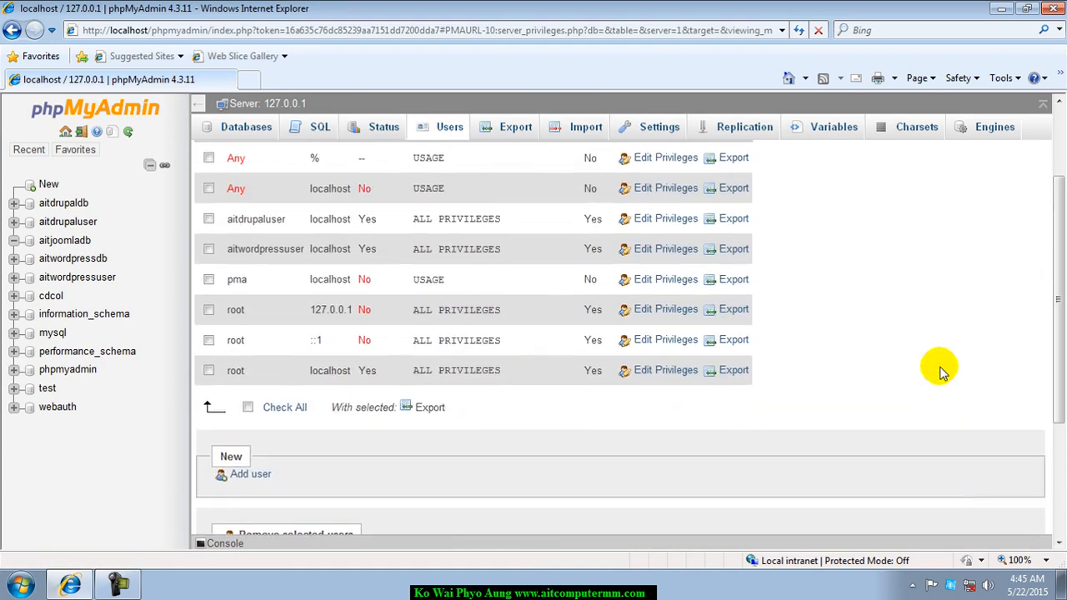
pyautogui.scroll(-3)
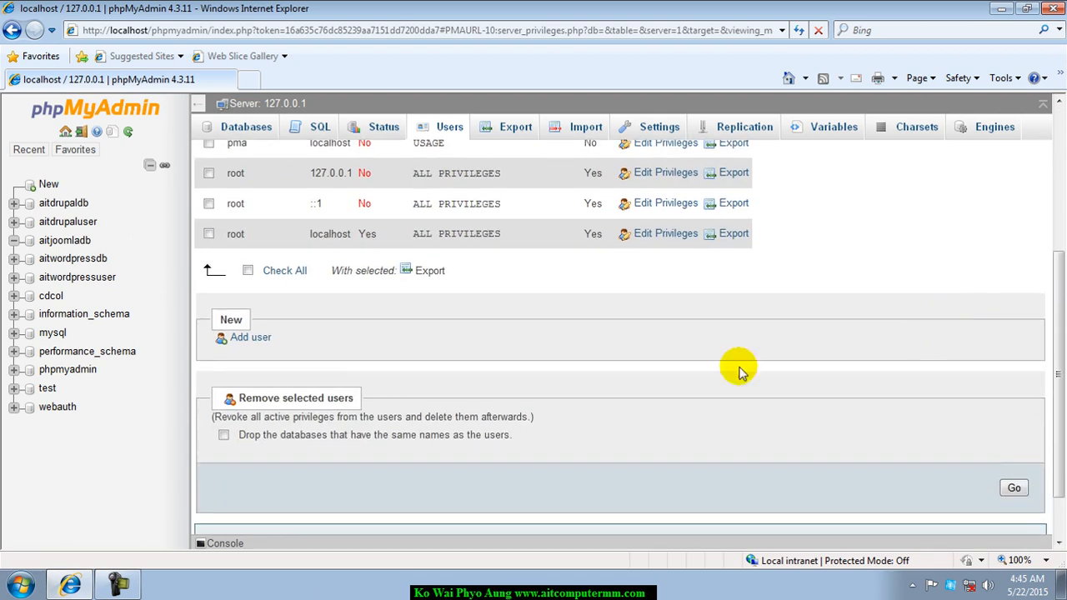
pyautogui.moveTo(249, 344)
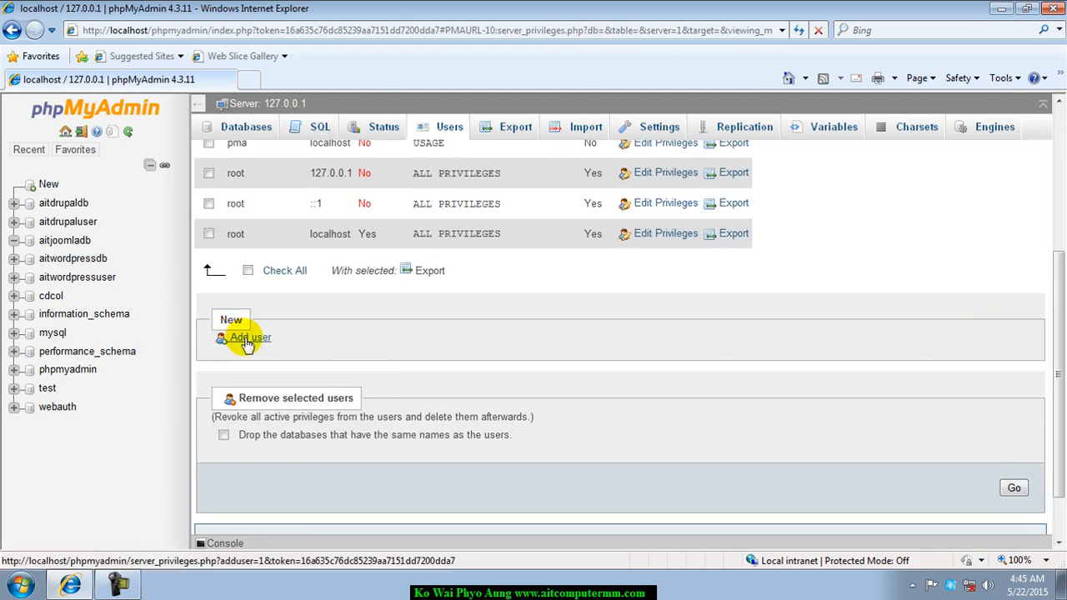
# - Fill the Add user form with name aitjoomlauser, host localhost and the password twice
pyautogui.click(250, 337)
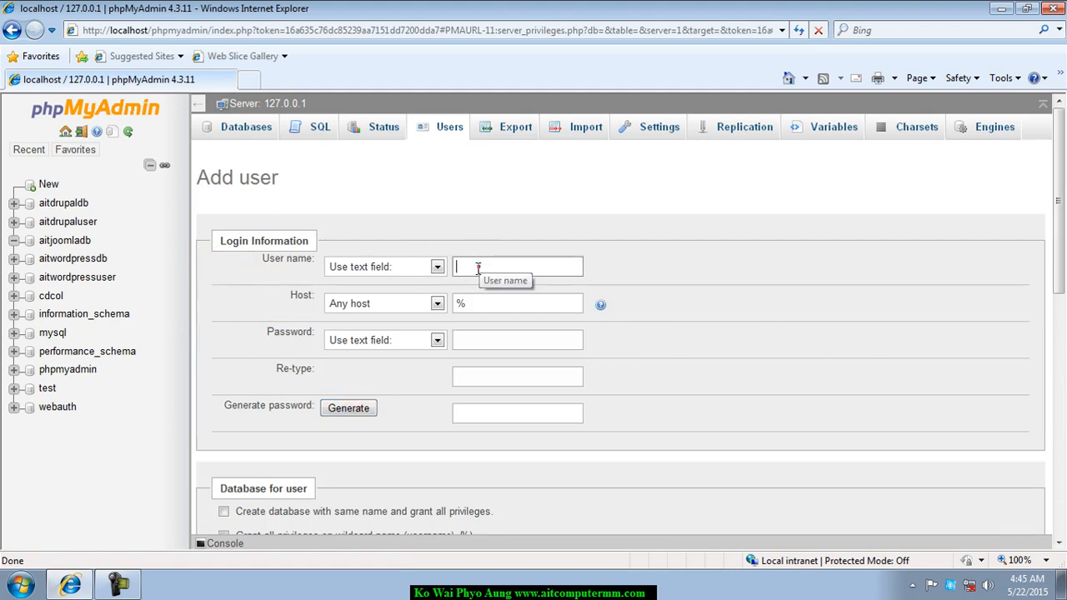
pyautogui.write('aitjoomlauser')
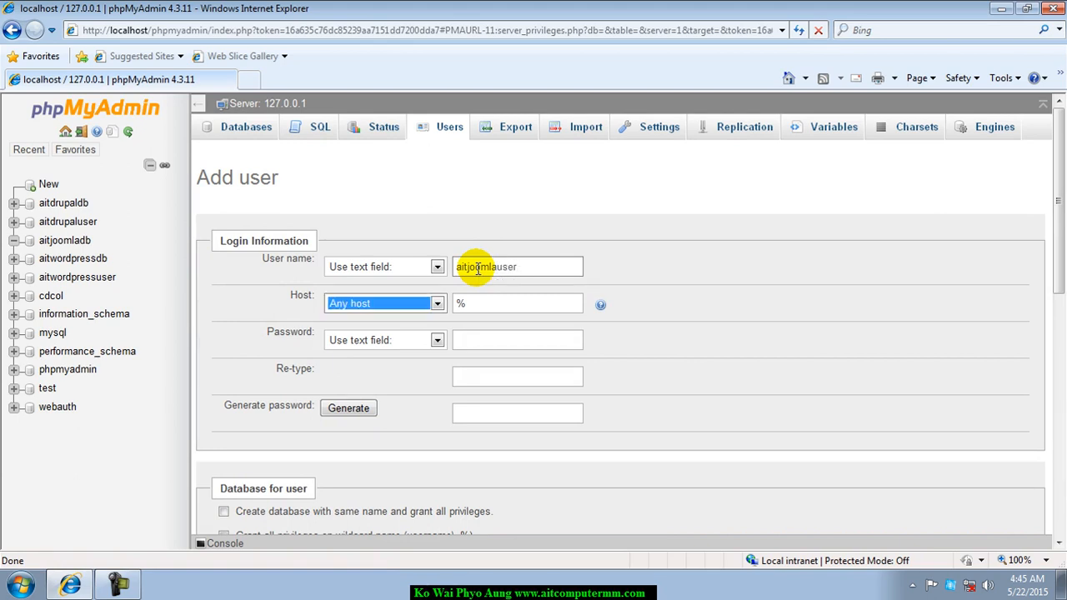
pyautogui.write('localhost')
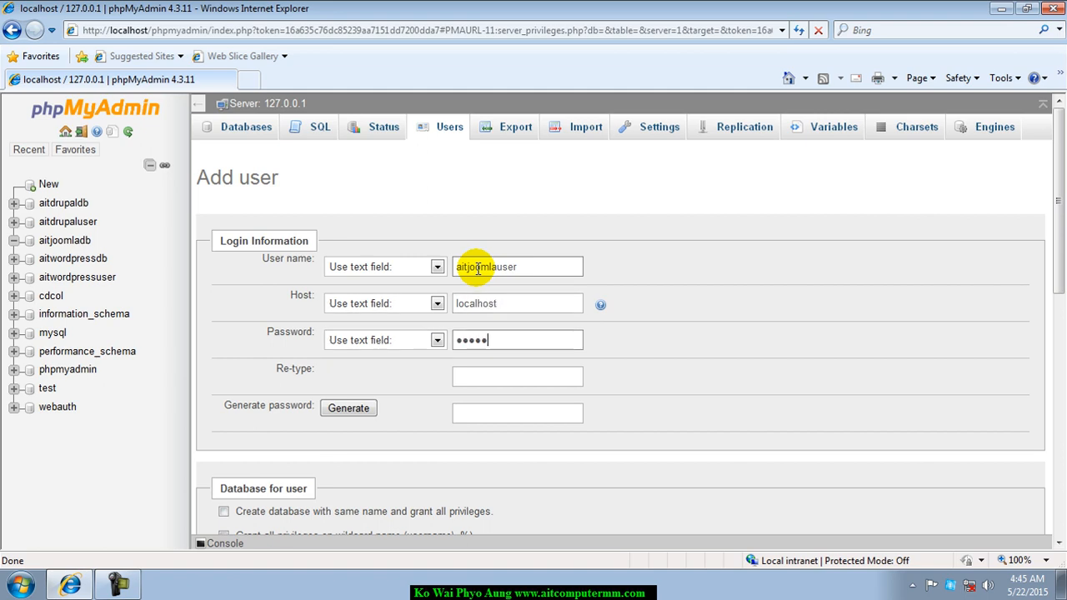
pyautogui.write('••')
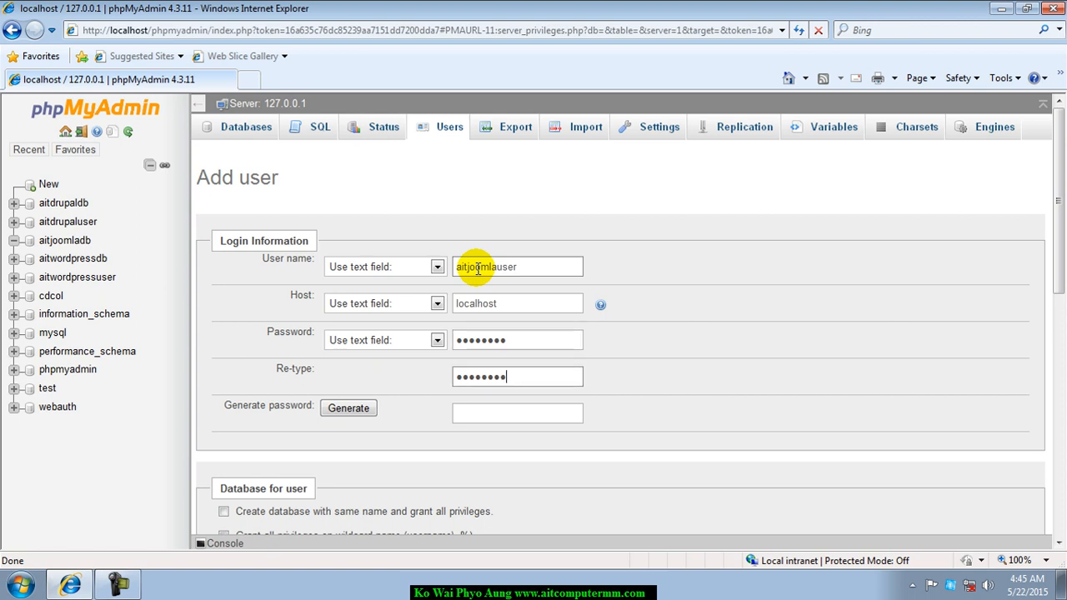
# - Grant the user a same-named database with wildcard privileges and check all global privileges
pyautogui.scroll(-3)
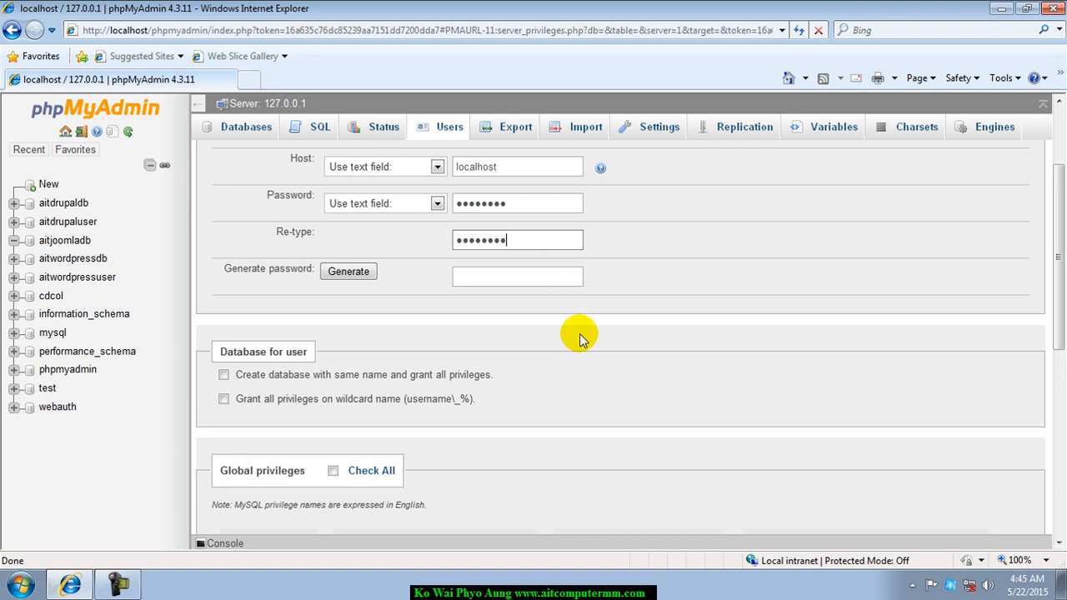
pyautogui.moveTo(625, 375)
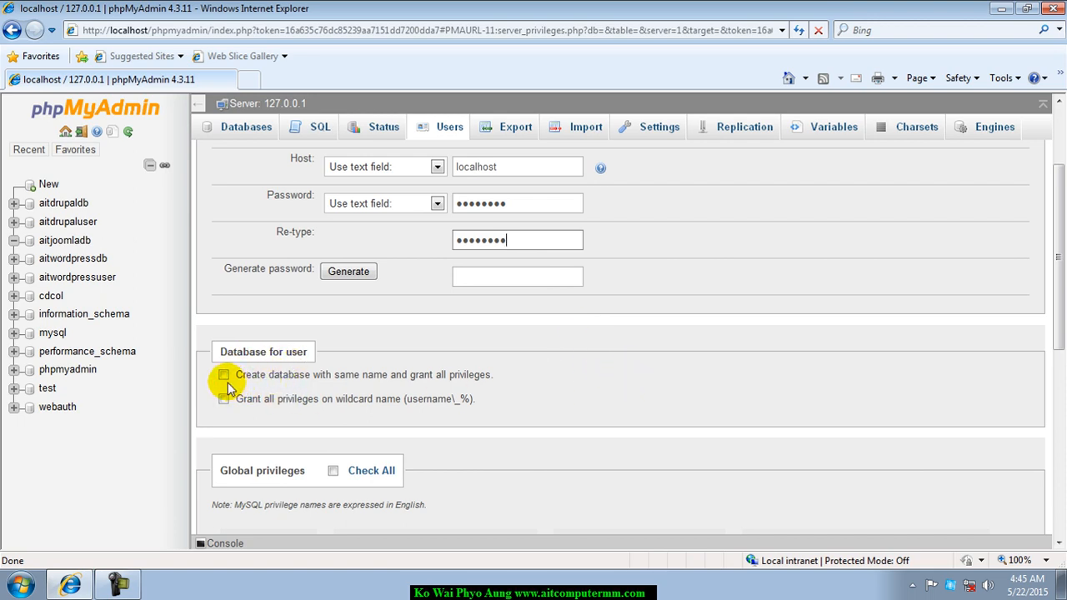
pyautogui.click(223, 373)
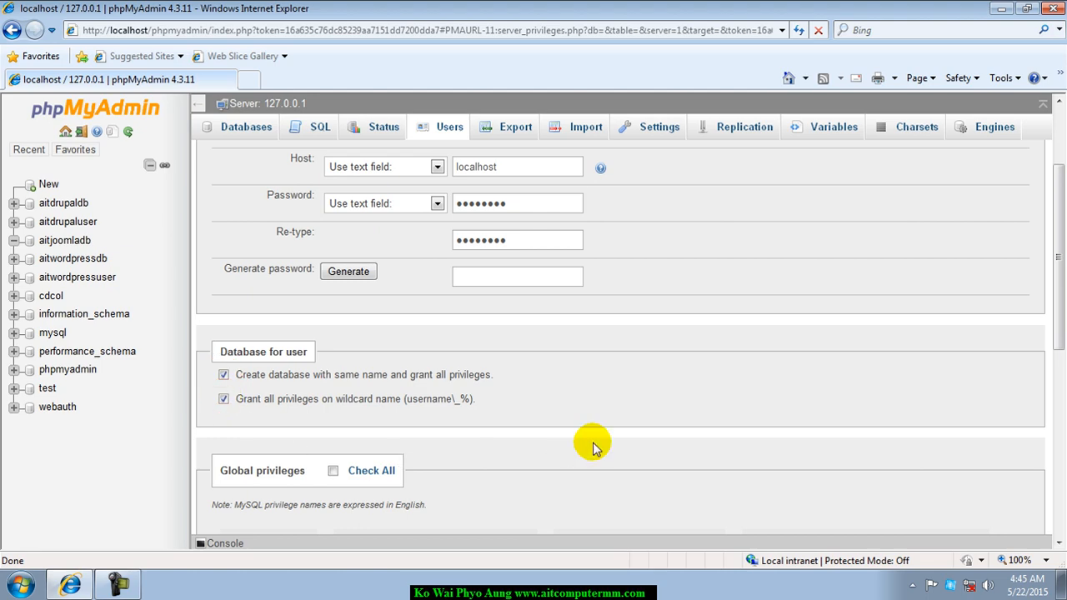
pyautogui.scroll(-3)
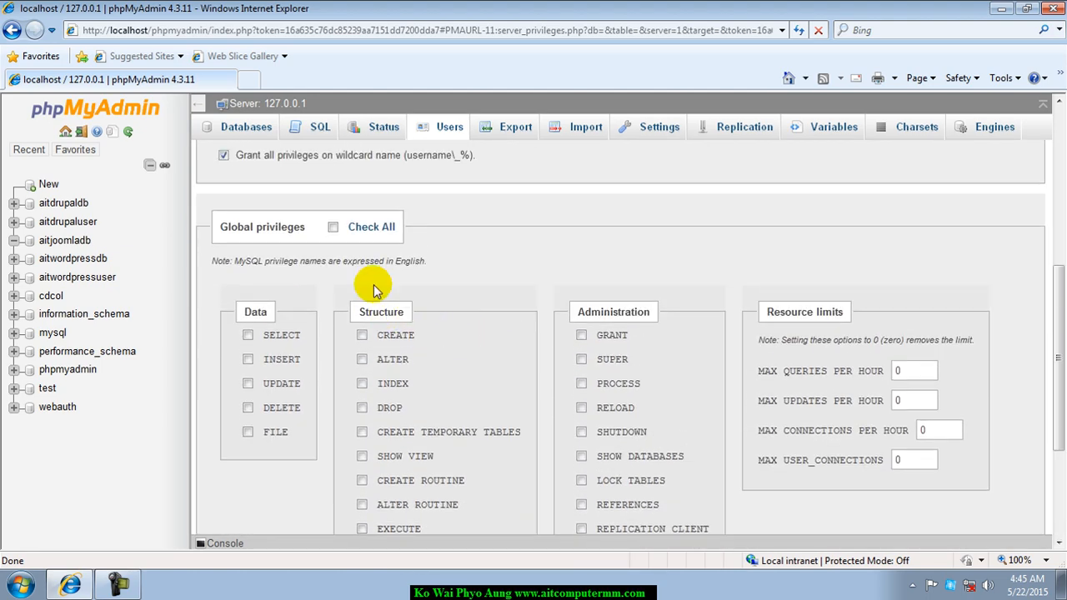
pyautogui.click(333, 227)
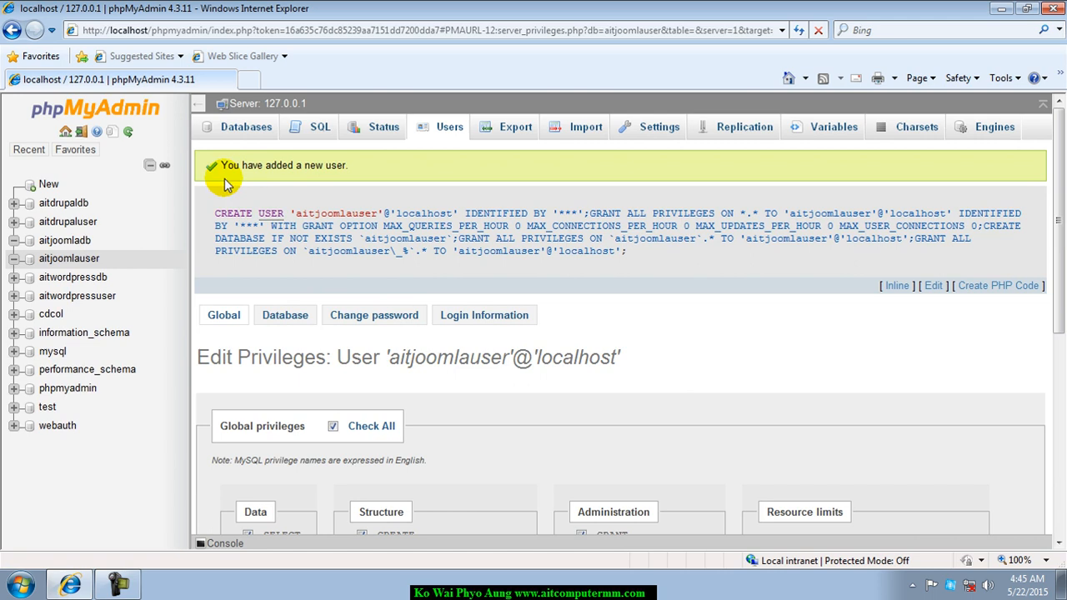
pyautogui.moveTo(314, 170)
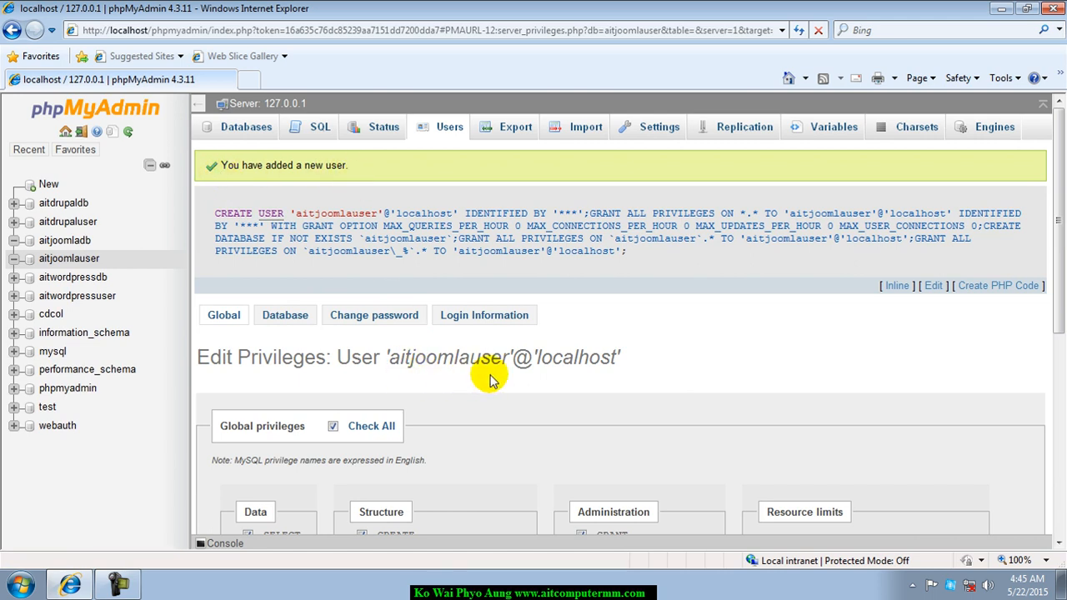
pyautogui.moveTo(609, 377)
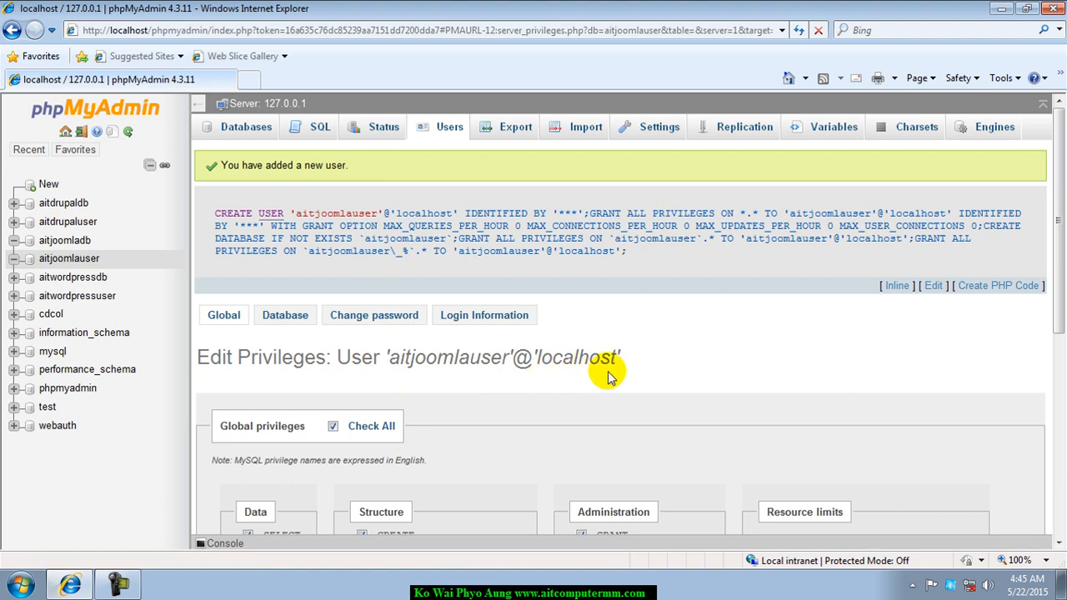
pyautogui.moveTo(433, 349)
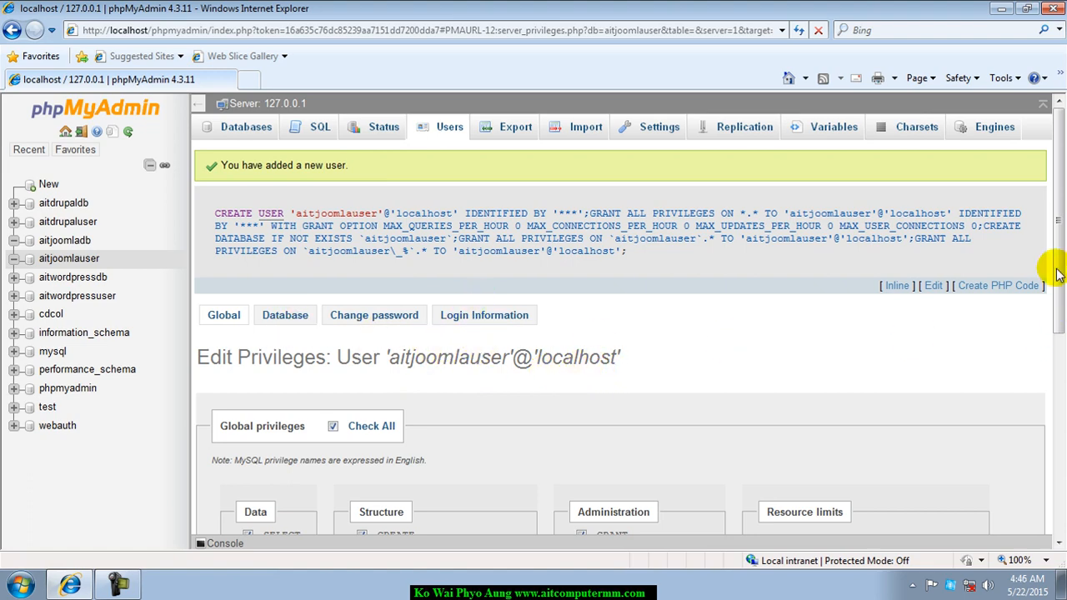
pyautogui.moveTo(1057, 180)
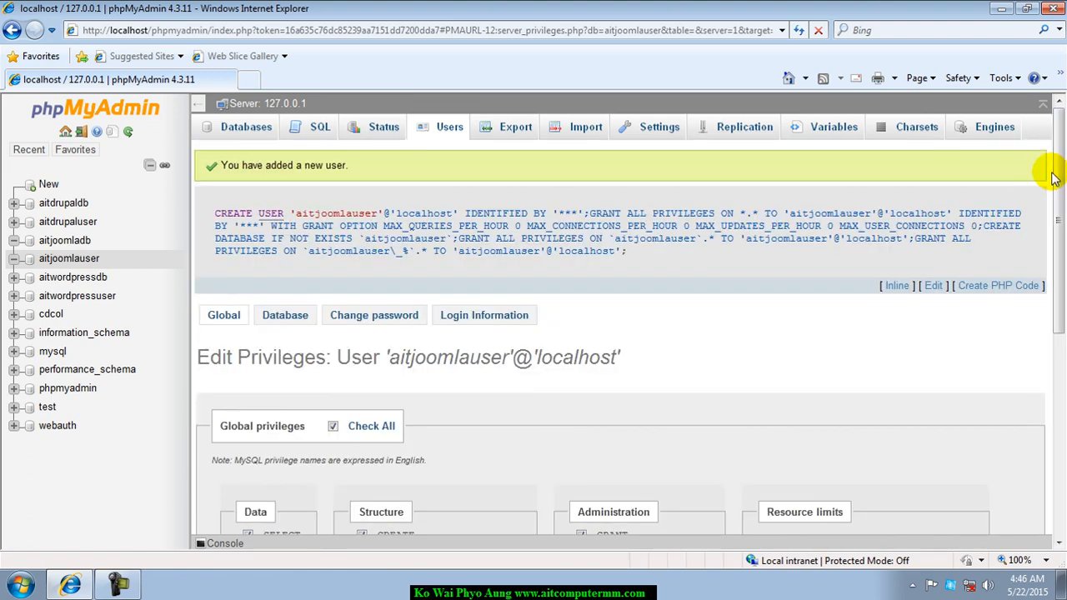
# - Return to the Users overview now listing aitjoomlauser@localhost with all privileges
pyautogui.click(450, 126)
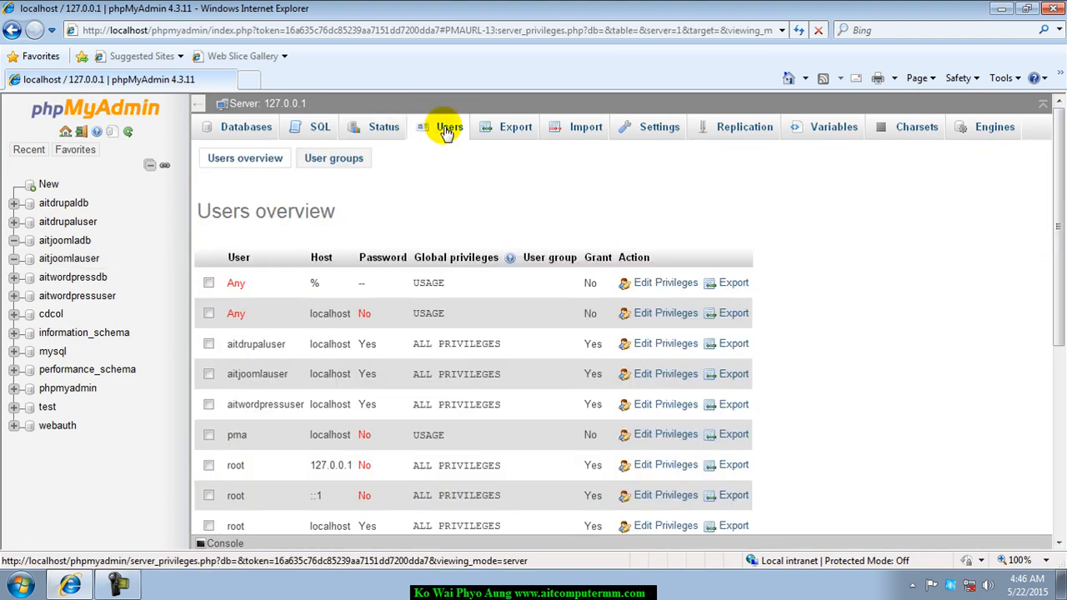
pyautogui.moveTo(231, 382)
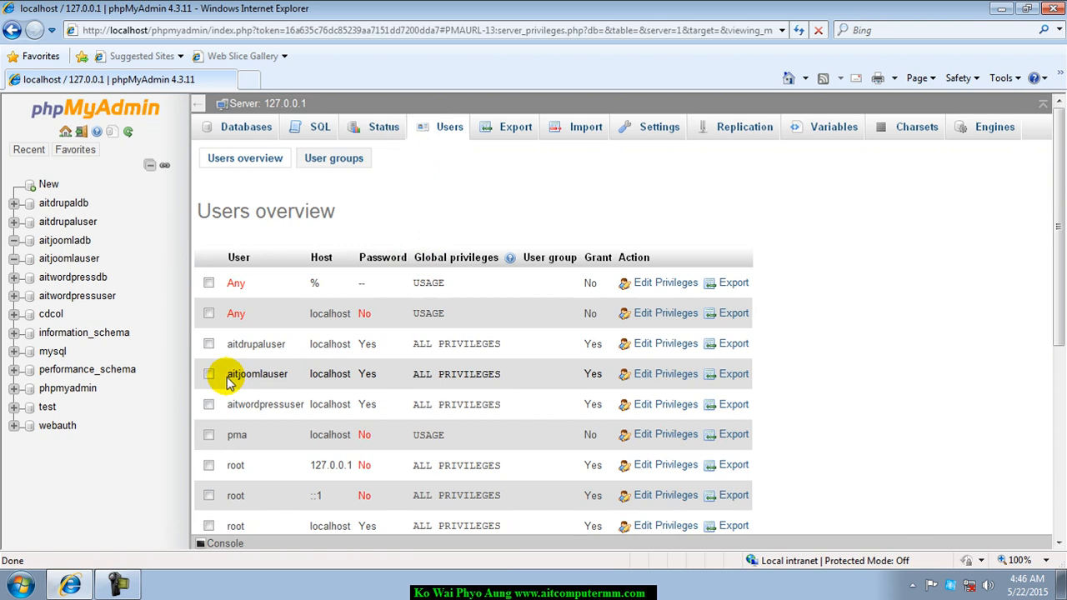